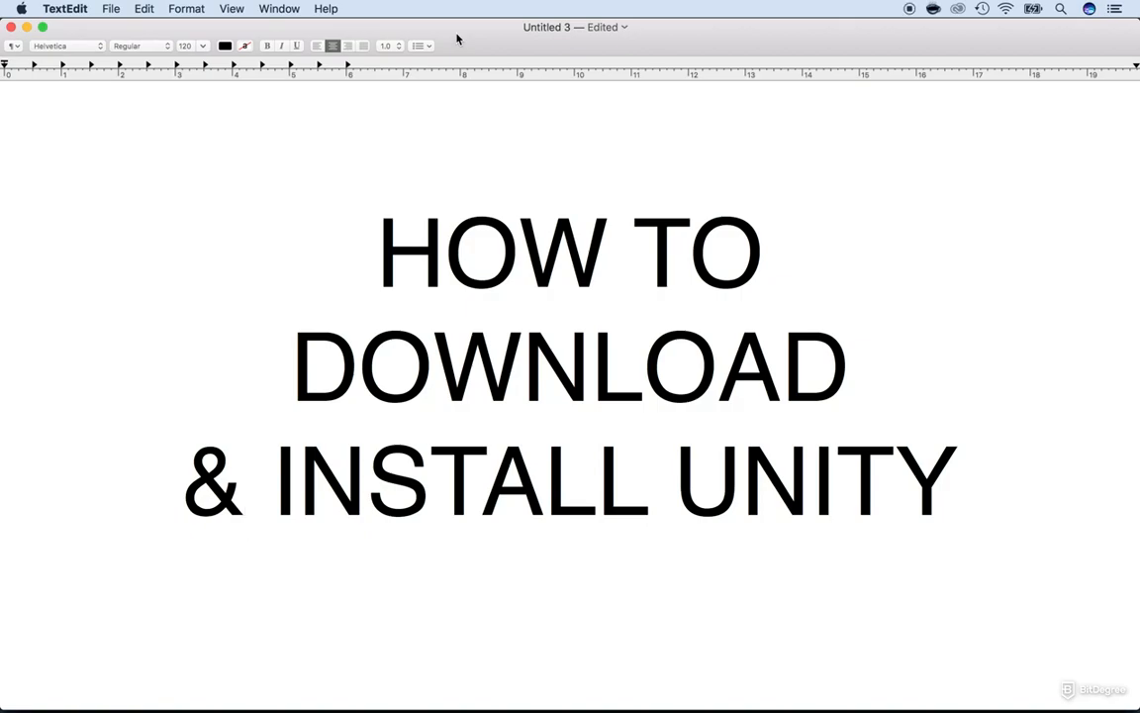
Switch from the TextEdit title card to Chrome showing the Google homepage.
click(247, 481)
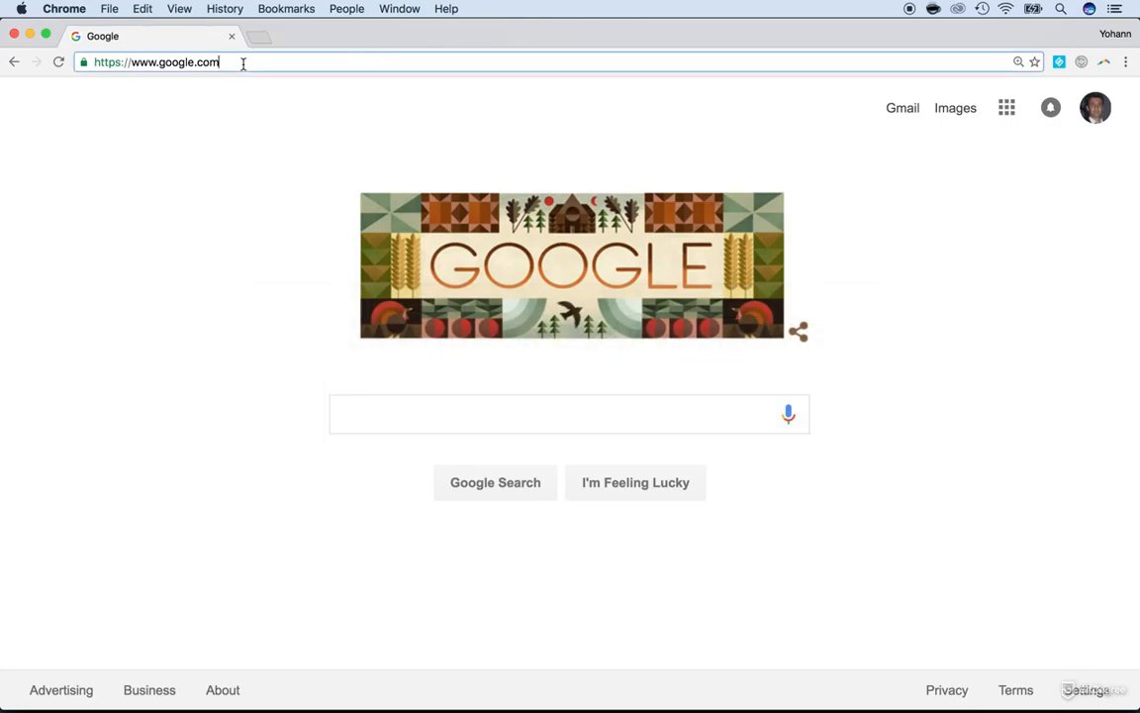
Search Google for 'download unity' via the suggestion for 'download un'.
click(571, 414)
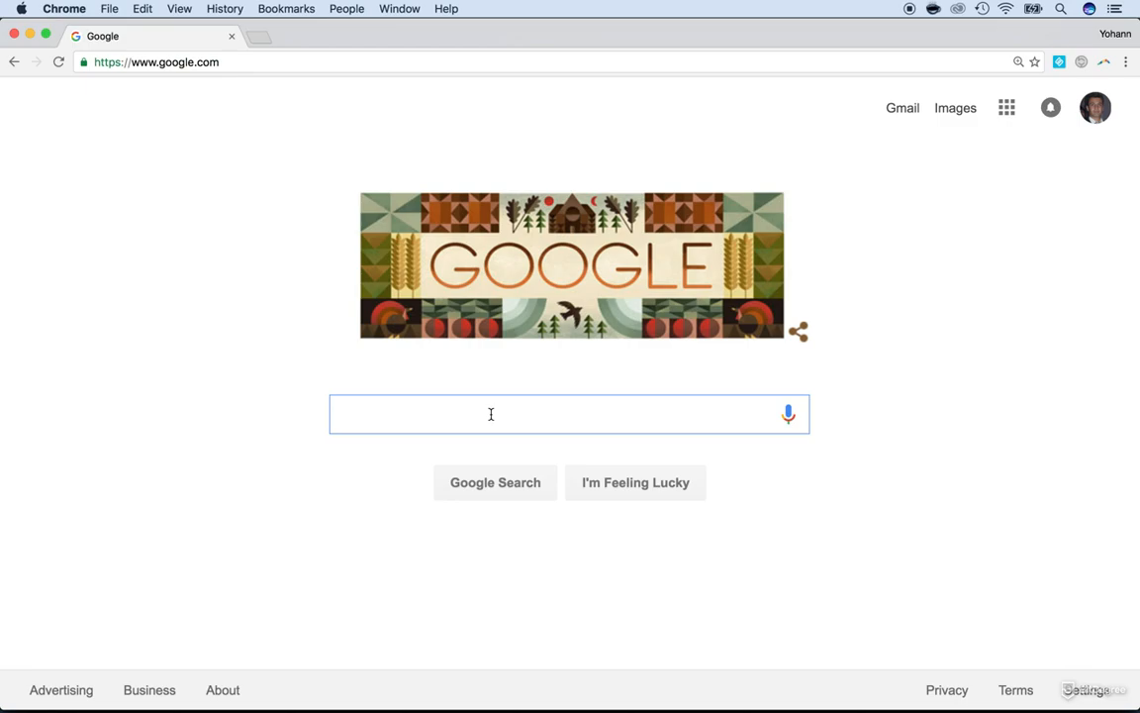
text(download un)
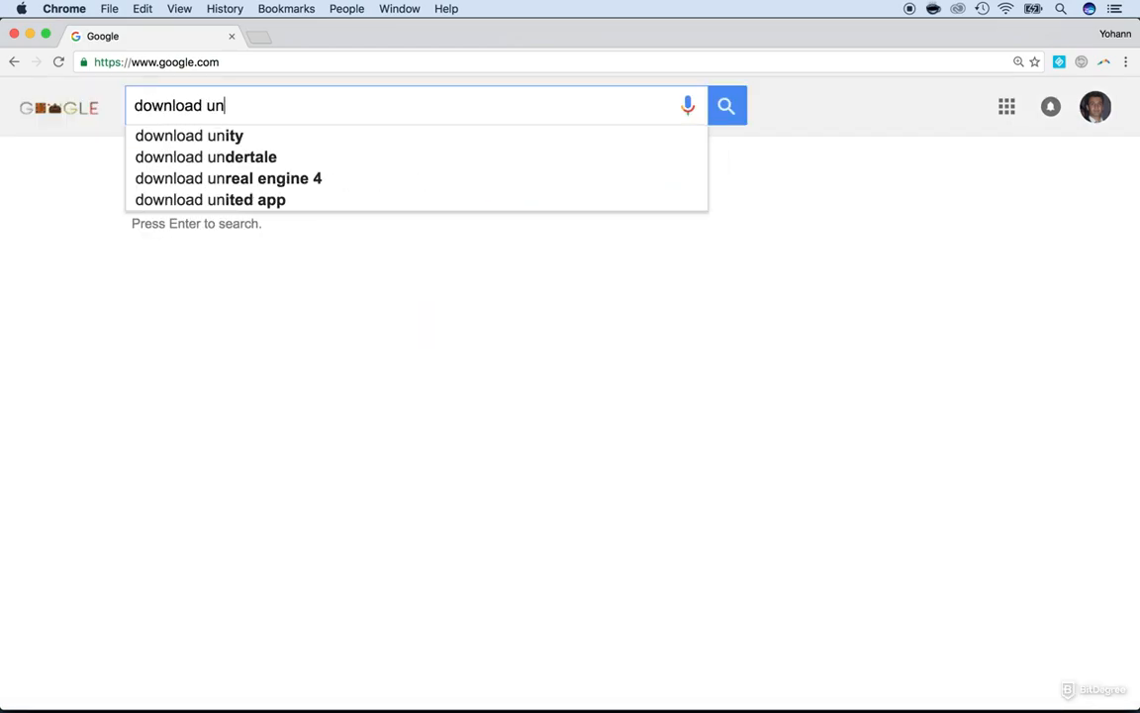
click(188, 135)
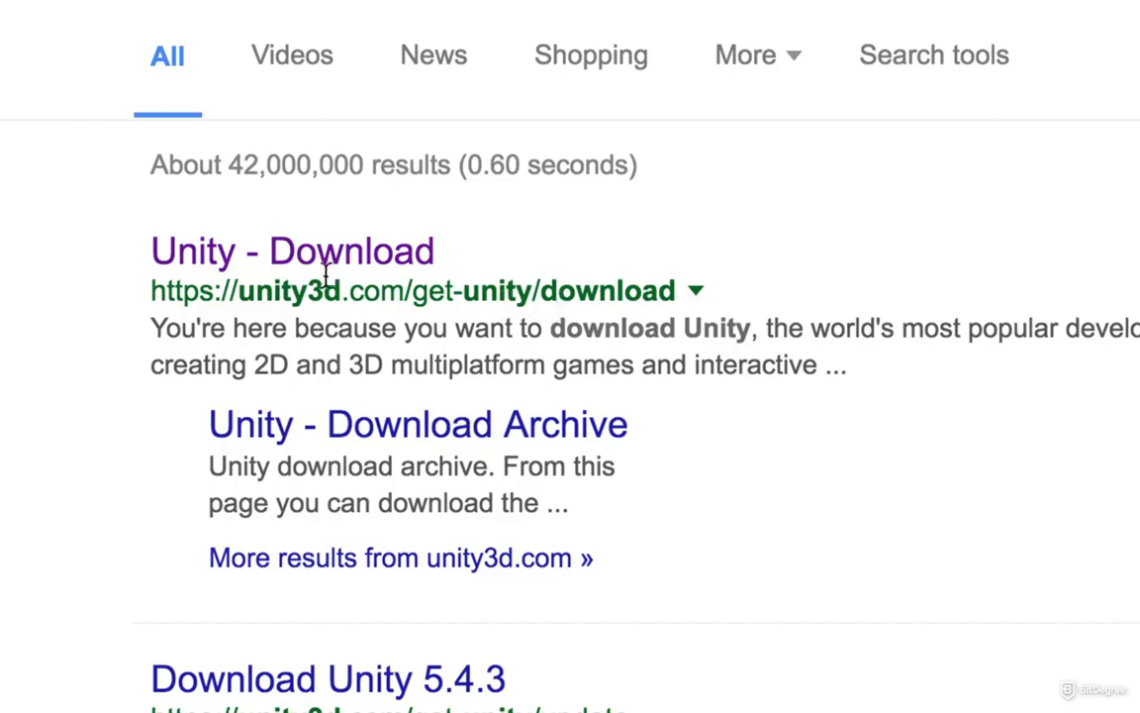
Go to the 'Unity - Download' result on unity3d.com/get-unity/download.
click(293, 249)
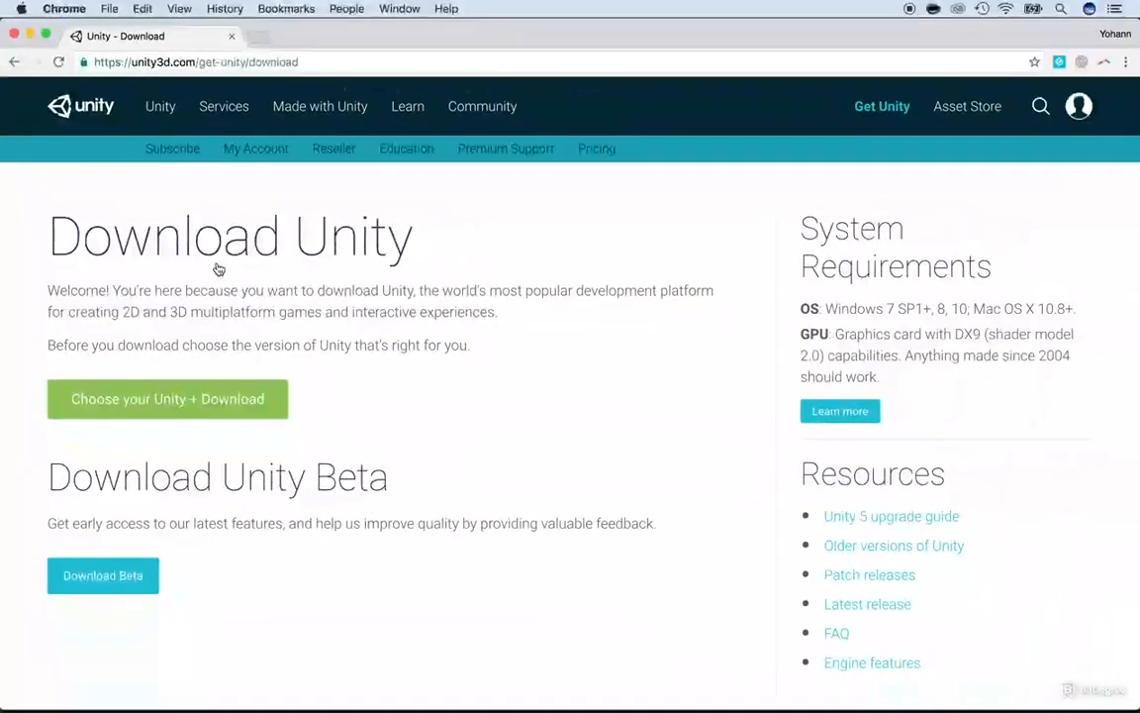
mouse_move(881, 107)
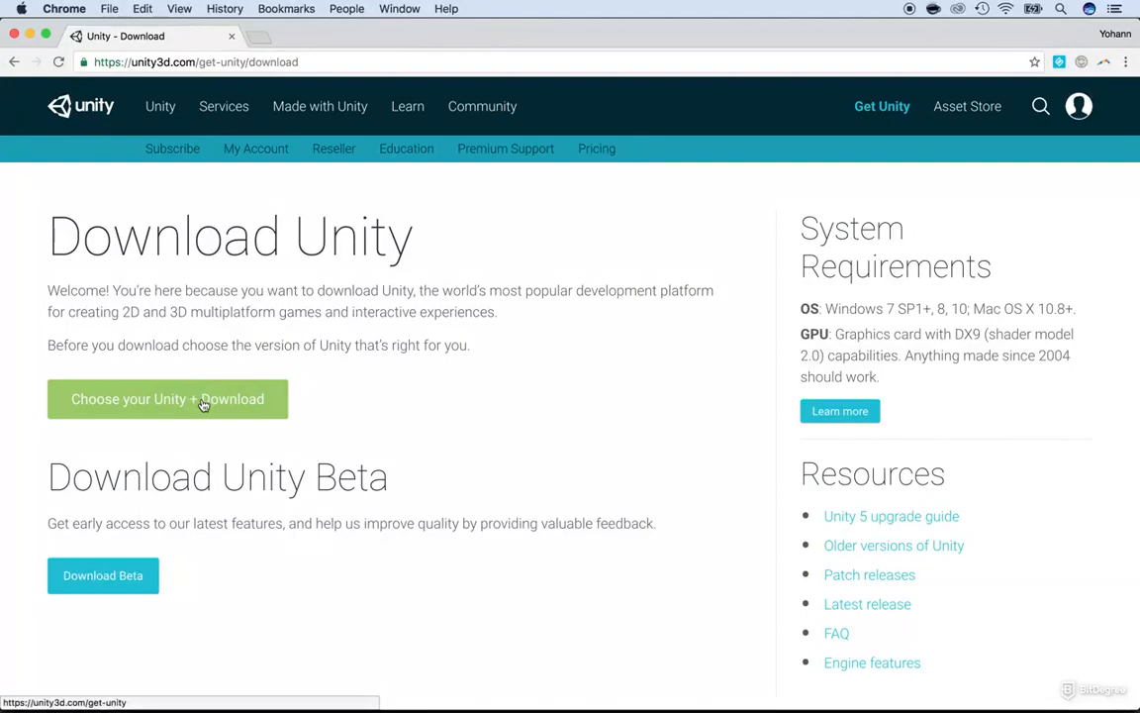
mouse_move(210, 410)
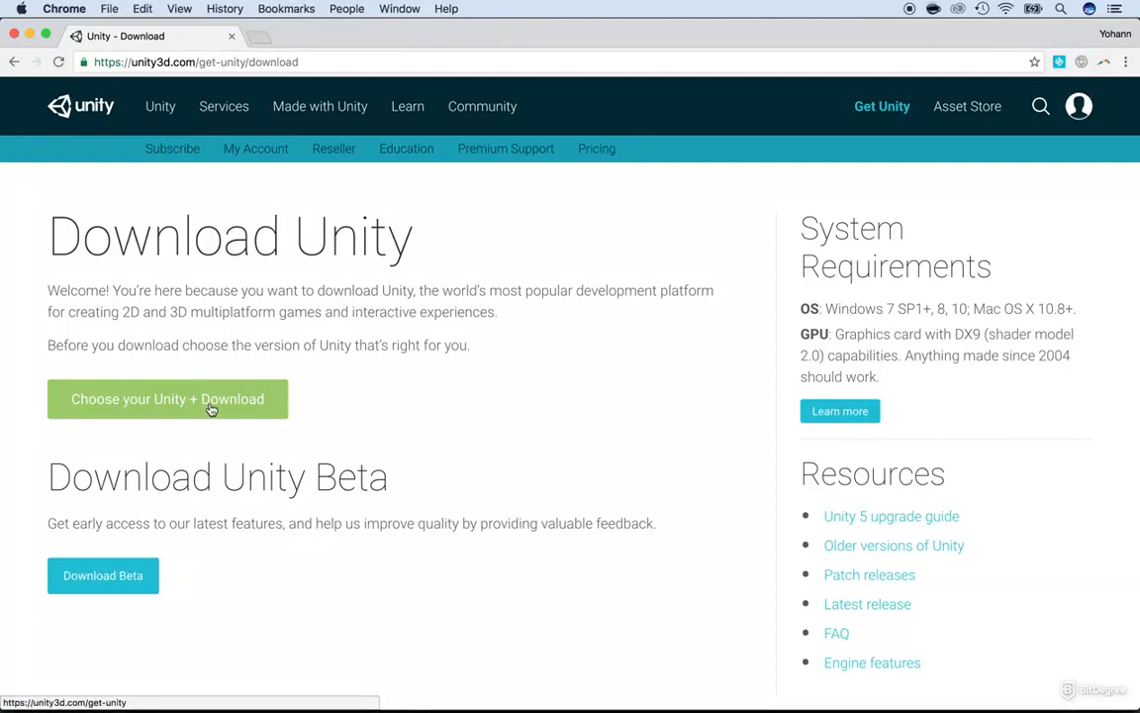
Choose 'Unity + Download' and bring the Personal, Plus, Pro and Enterprise plan cards into view.
click(166, 400)
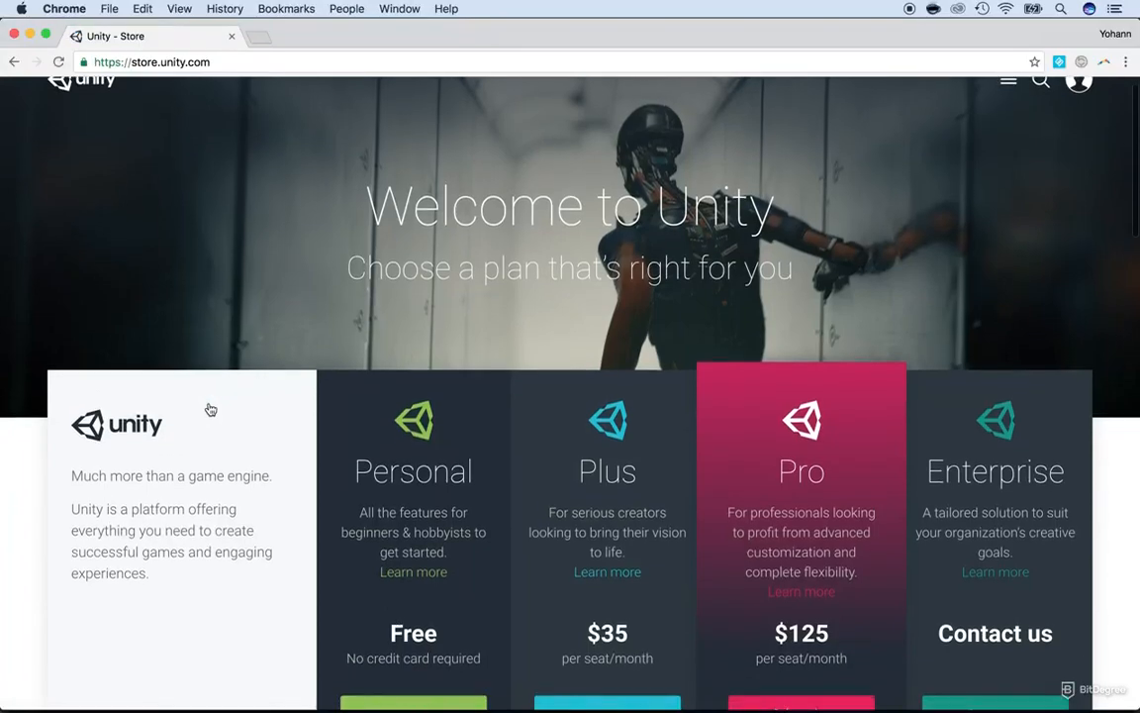
scroll(down, 3)
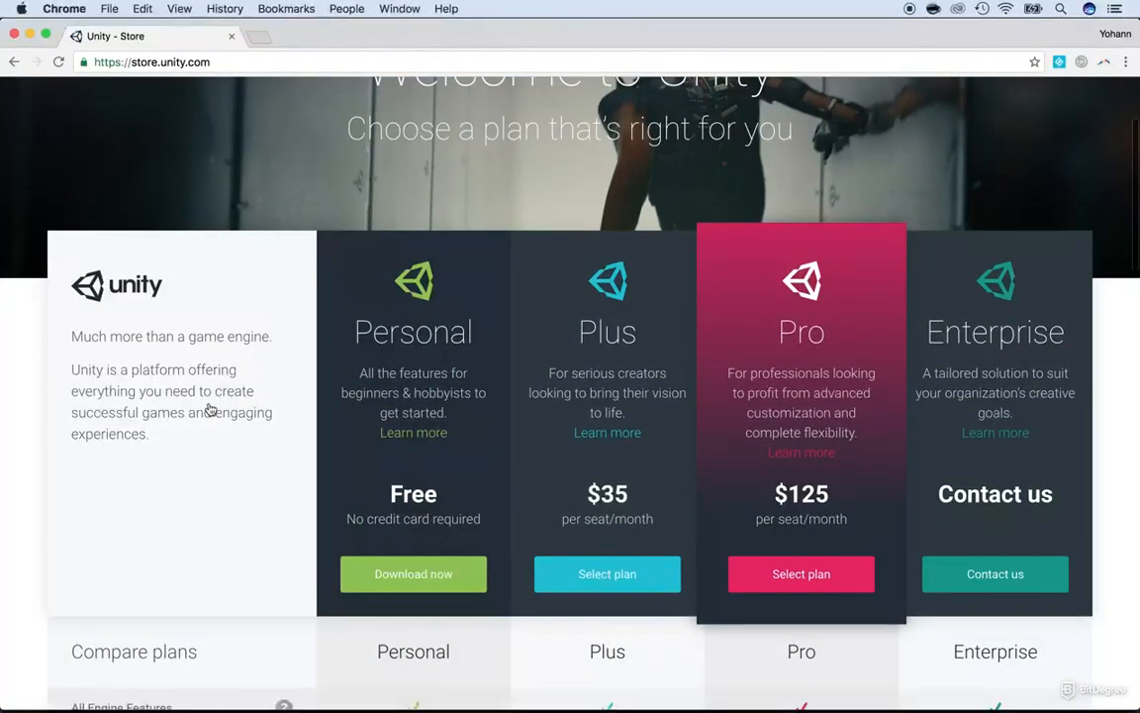
scroll(down, 3)
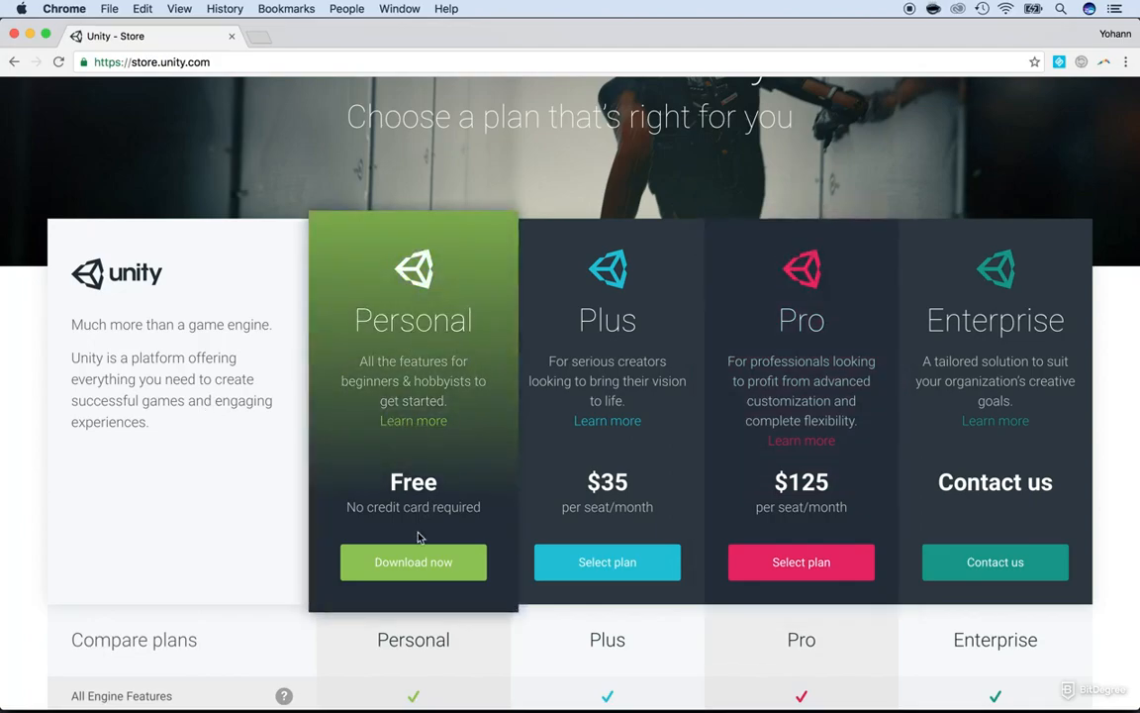
mouse_move(435, 542)
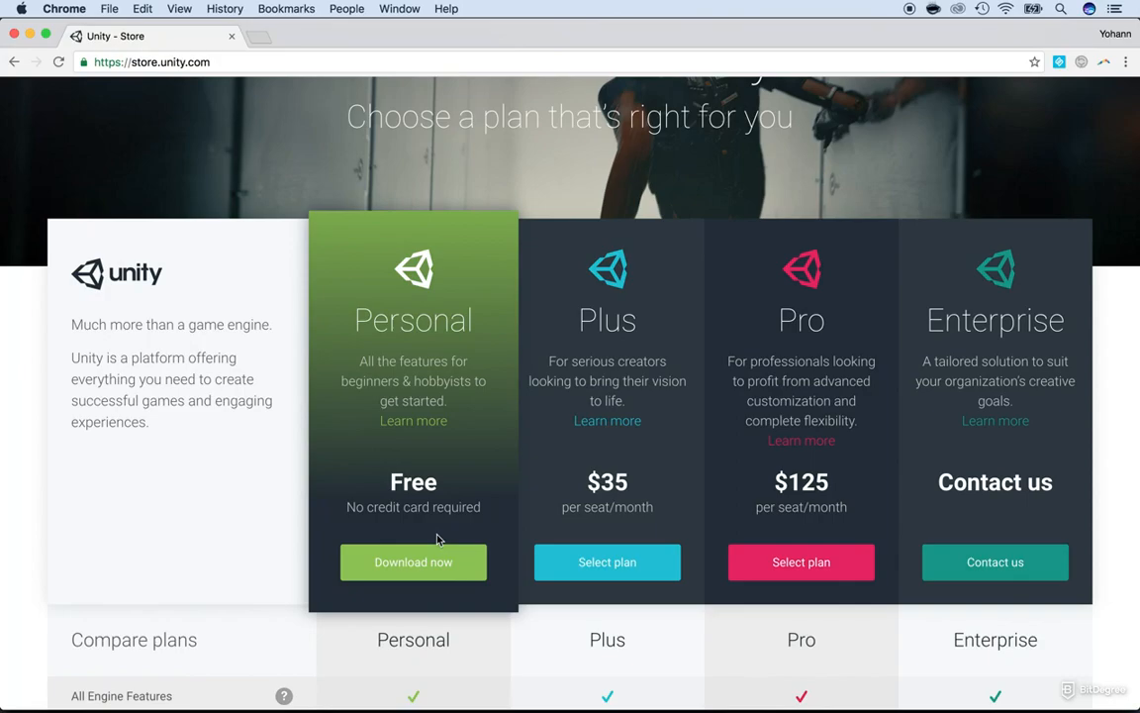
scroll(down, 3)
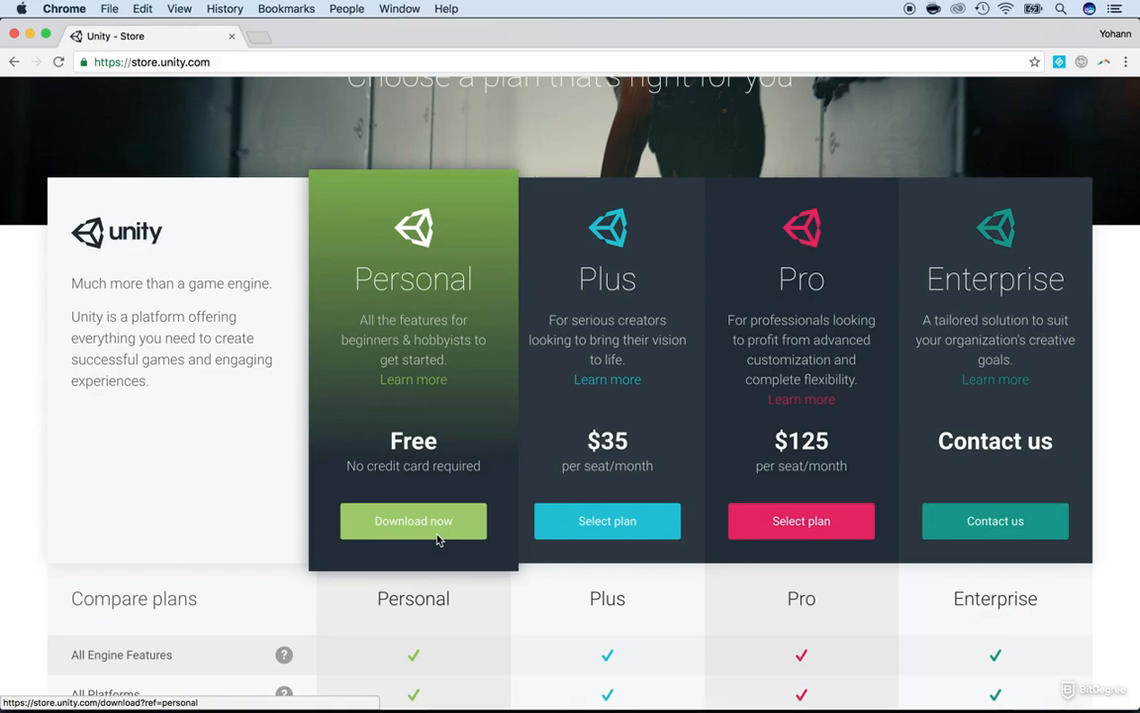
Download the free Personal plan installer and mount the UnityDownloadAssistant .dmg from Chrome's downloads.
click(412, 520)
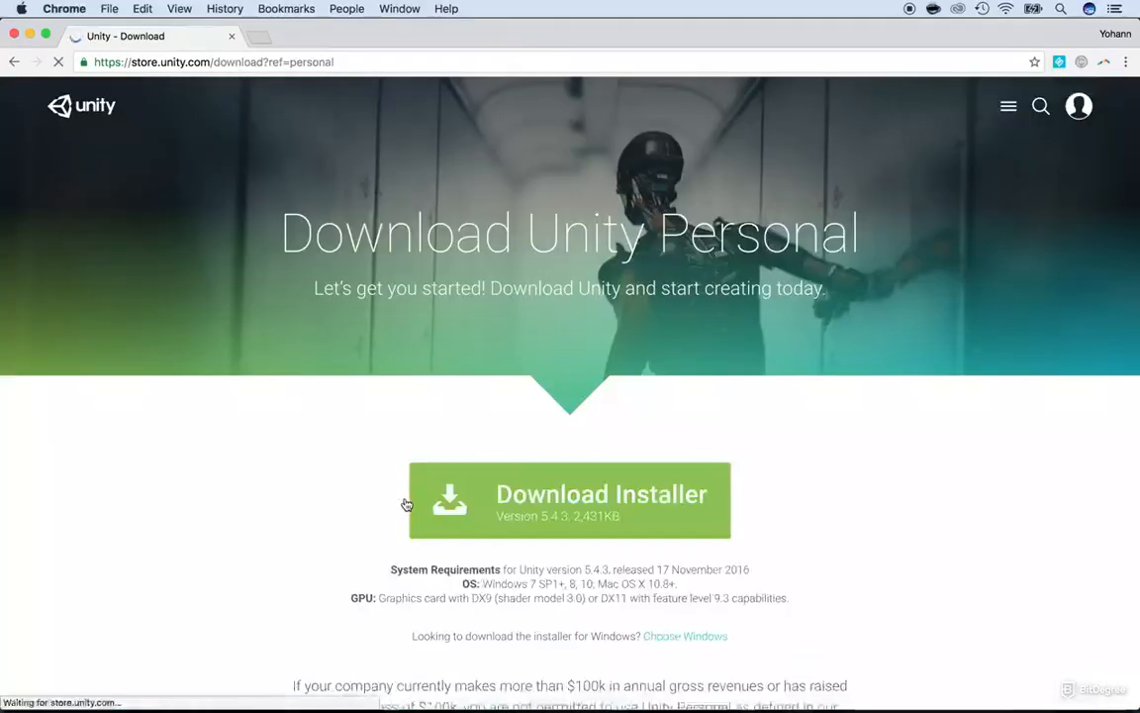
click(570, 499)
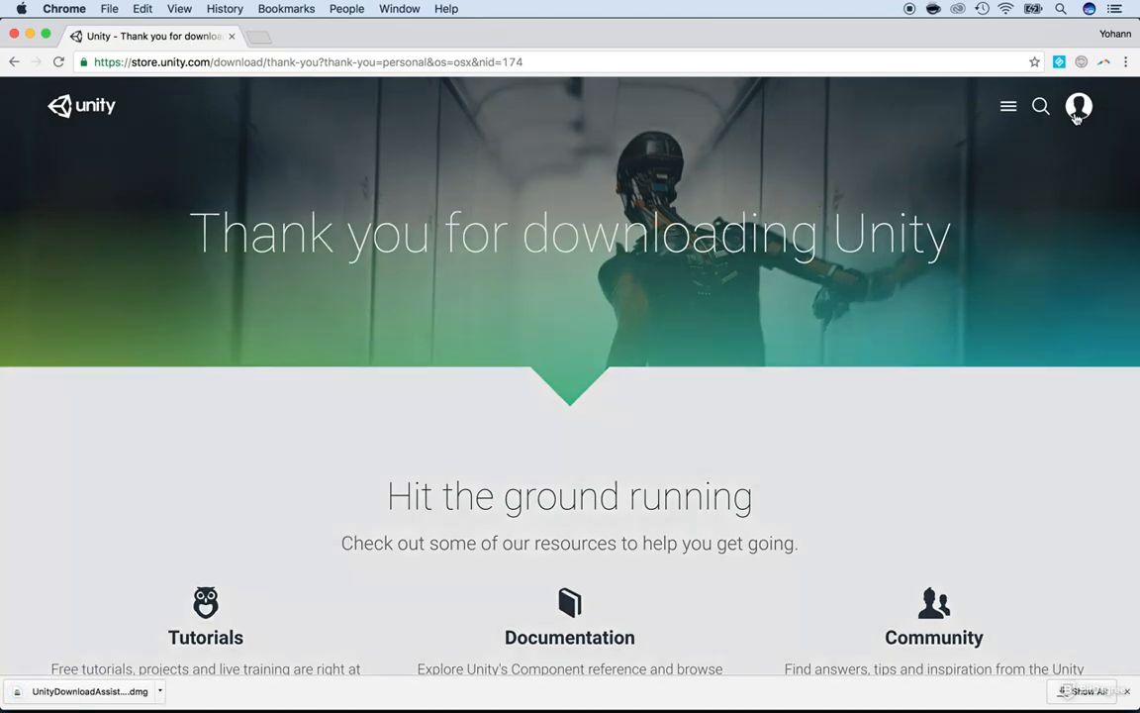
click(1077, 106)
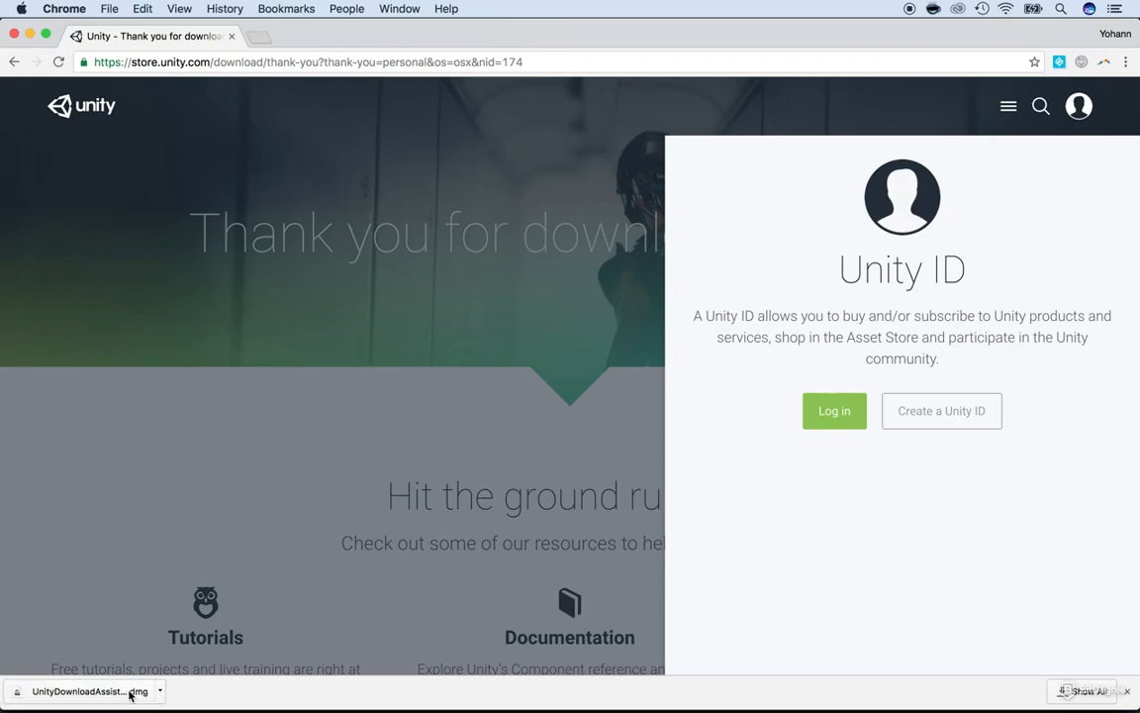
click(83, 691)
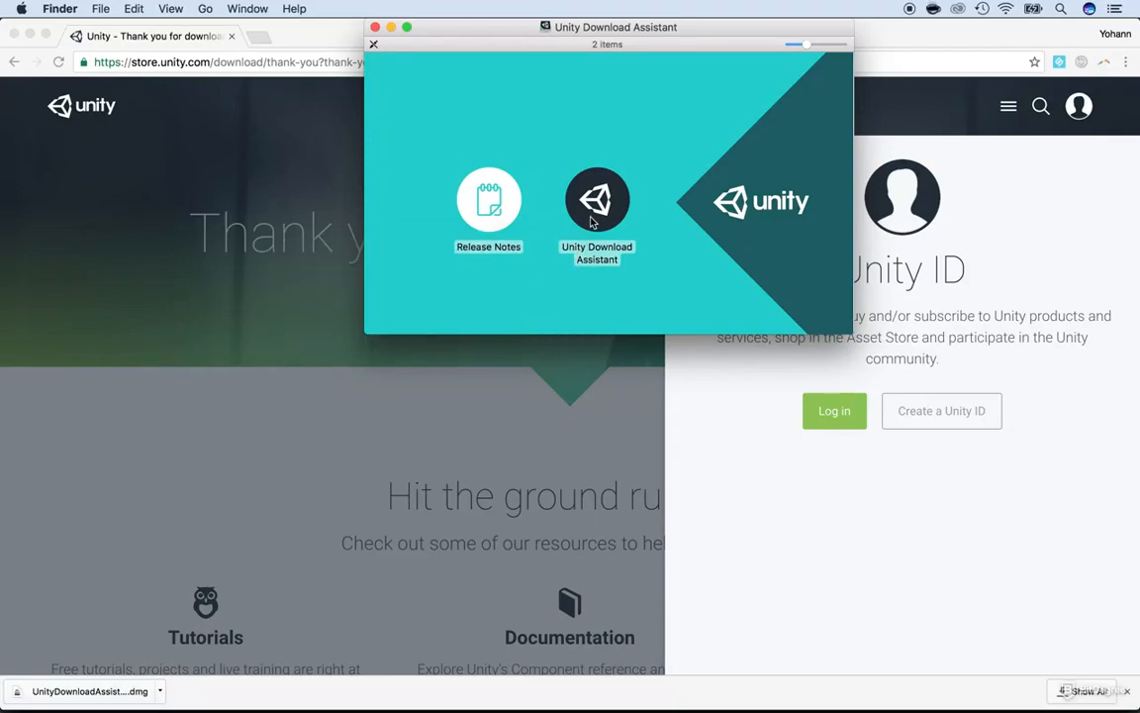
Launch Unity Download Assistant and continue past the Introduction and License pages.
double_click(598, 200)
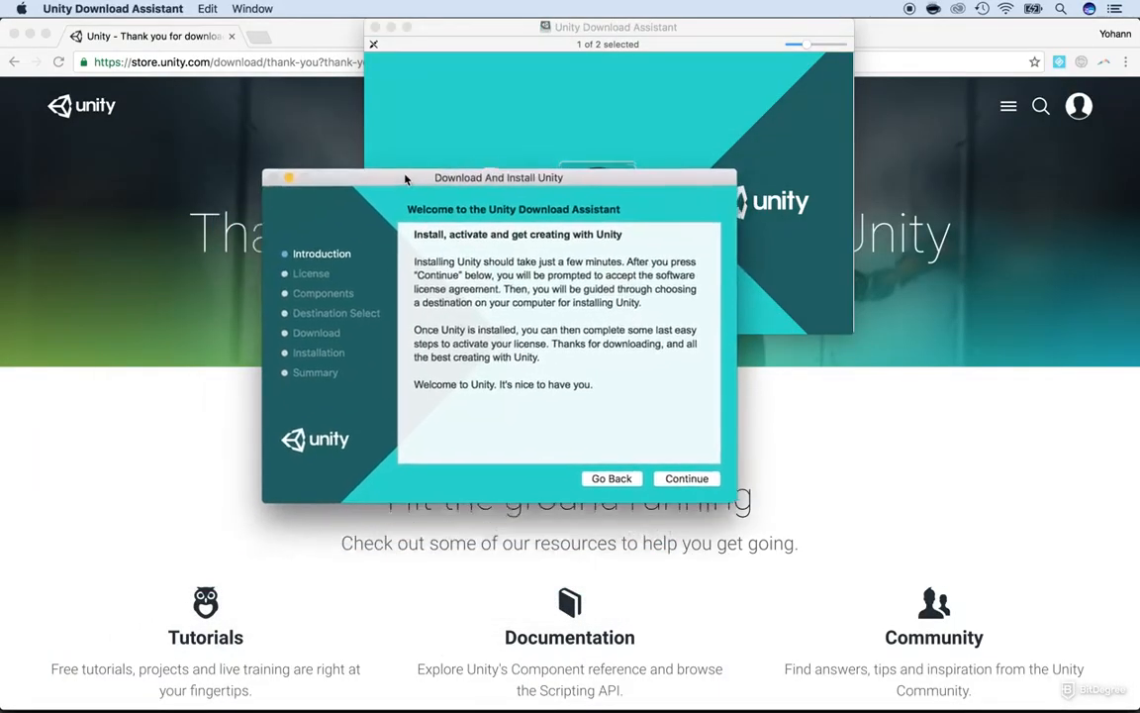
drag(406, 178, 517, 152)
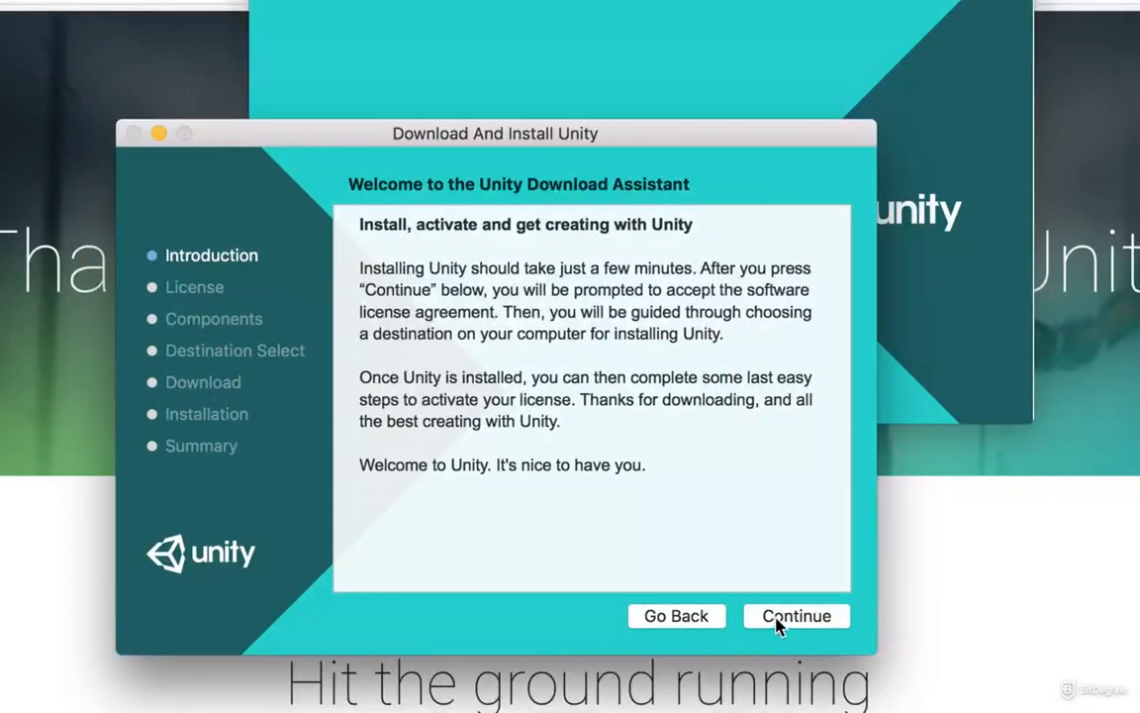
click(795, 614)
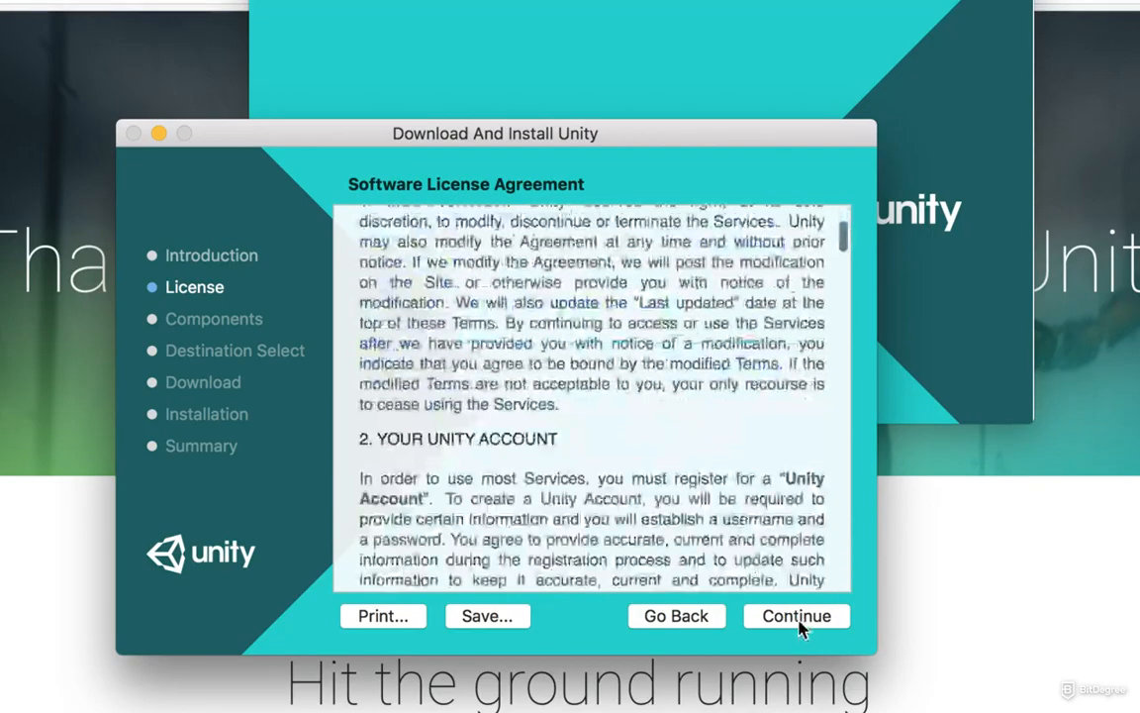
click(795, 615)
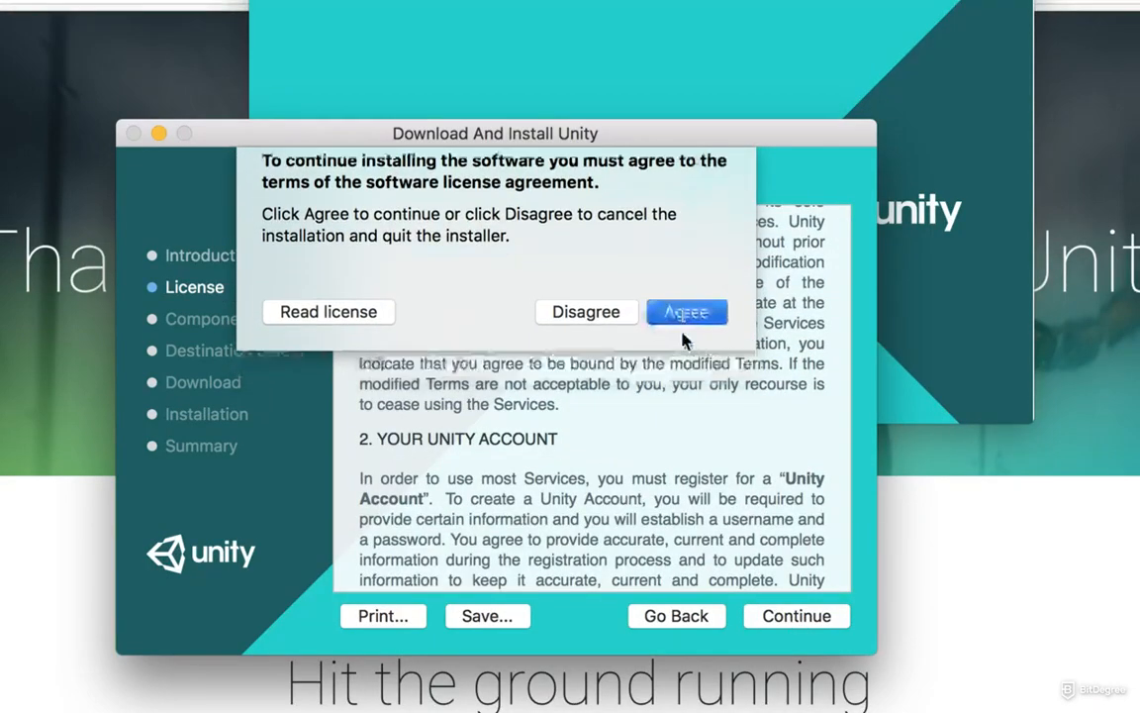
Agree to the Unity software license agreement.
click(687, 312)
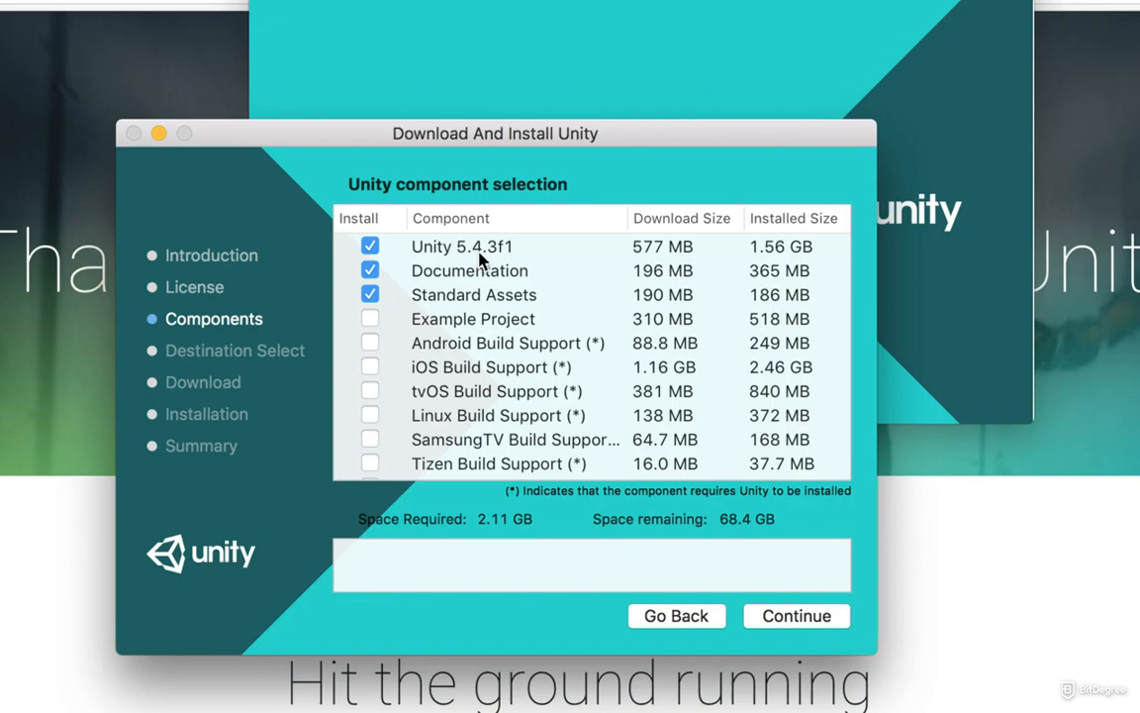
mouse_move(479, 261)
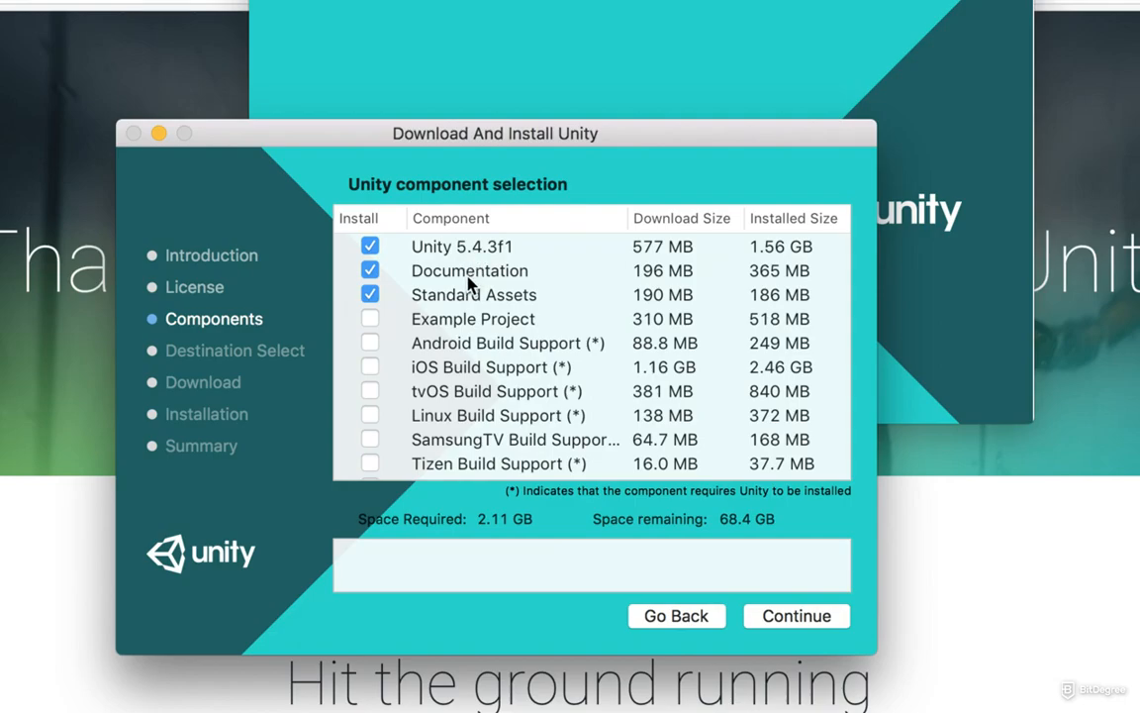
mouse_move(475, 281)
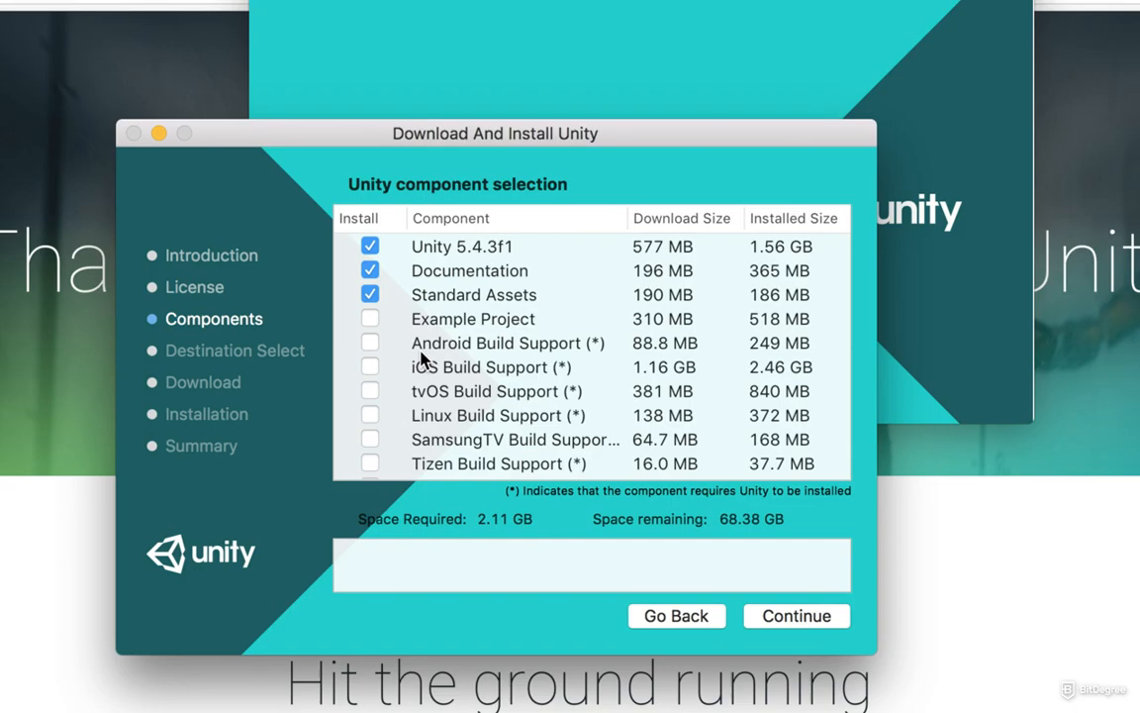
Tick Android, iOS, Linux and tvOS Build Support in the component list.
click(370, 343)
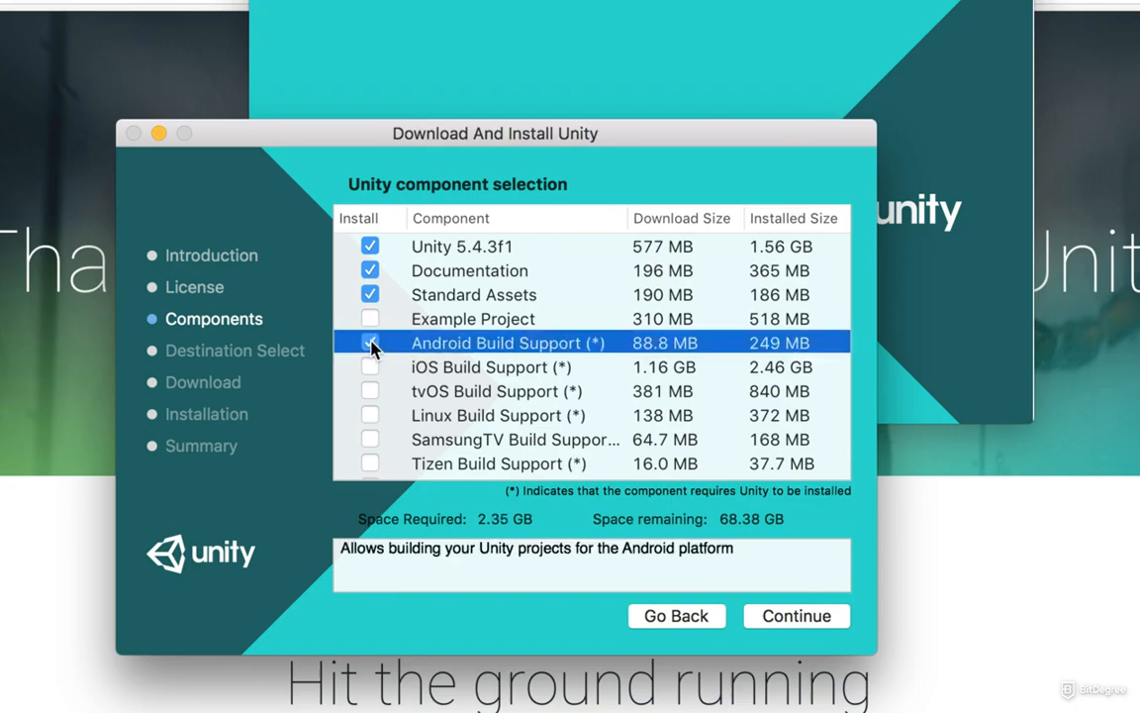
click(370, 366)
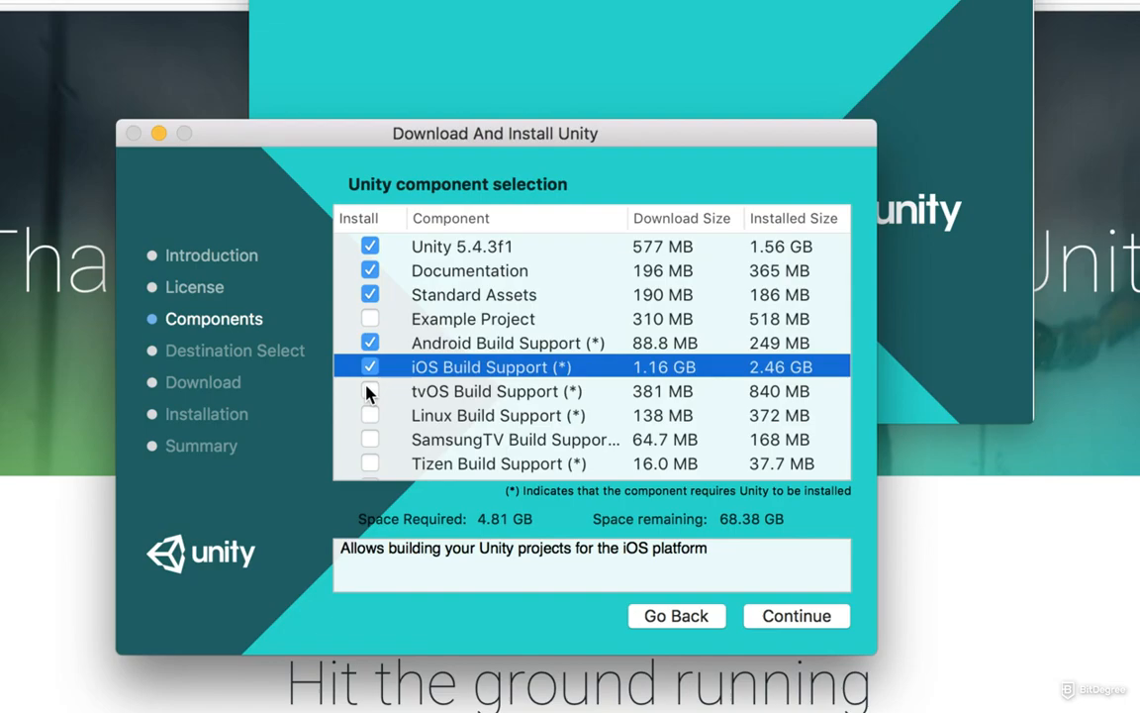
click(368, 392)
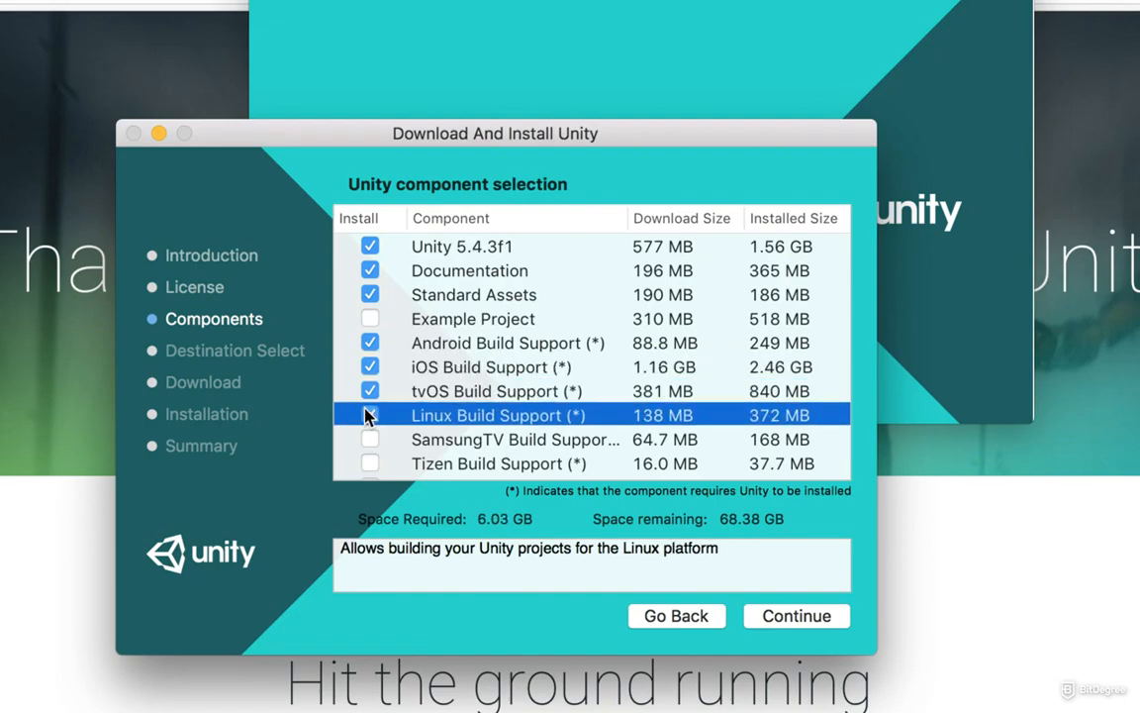
scroll(down, 3)
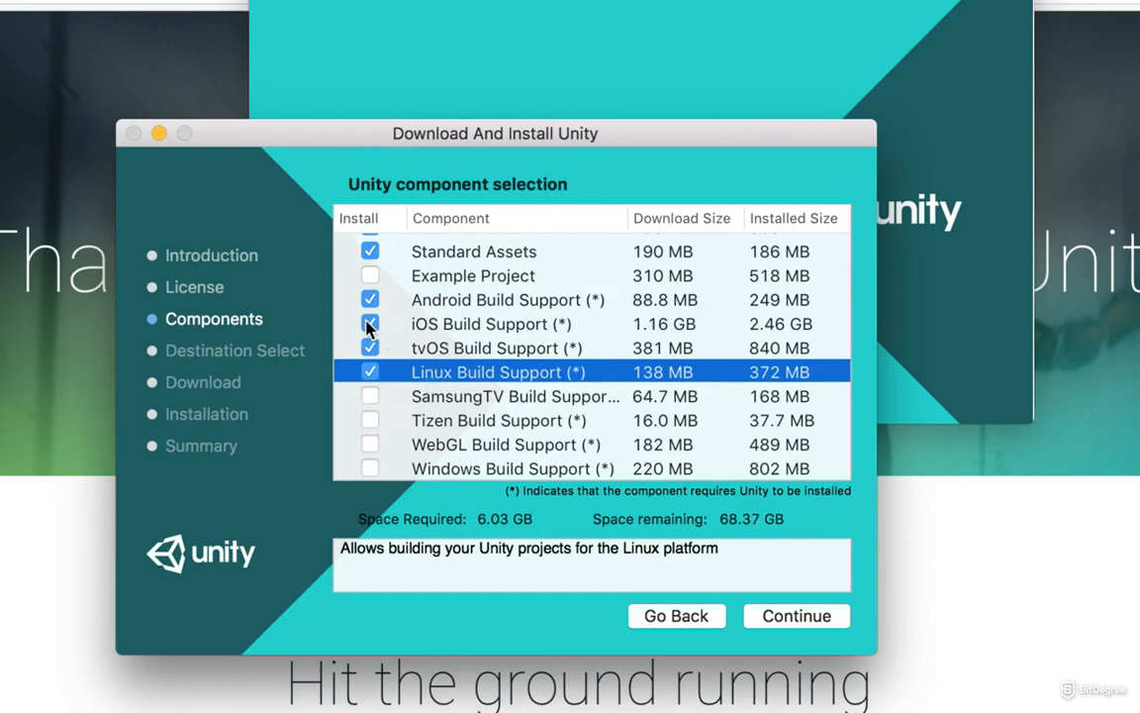
click(368, 325)
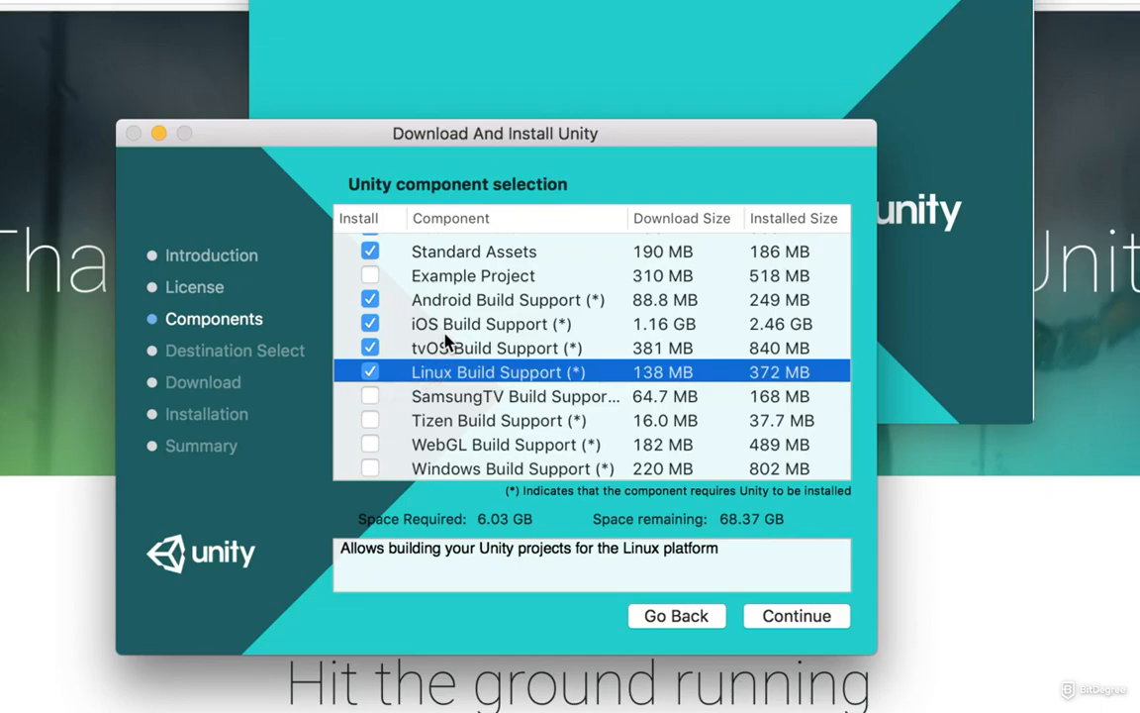
mouse_move(444, 325)
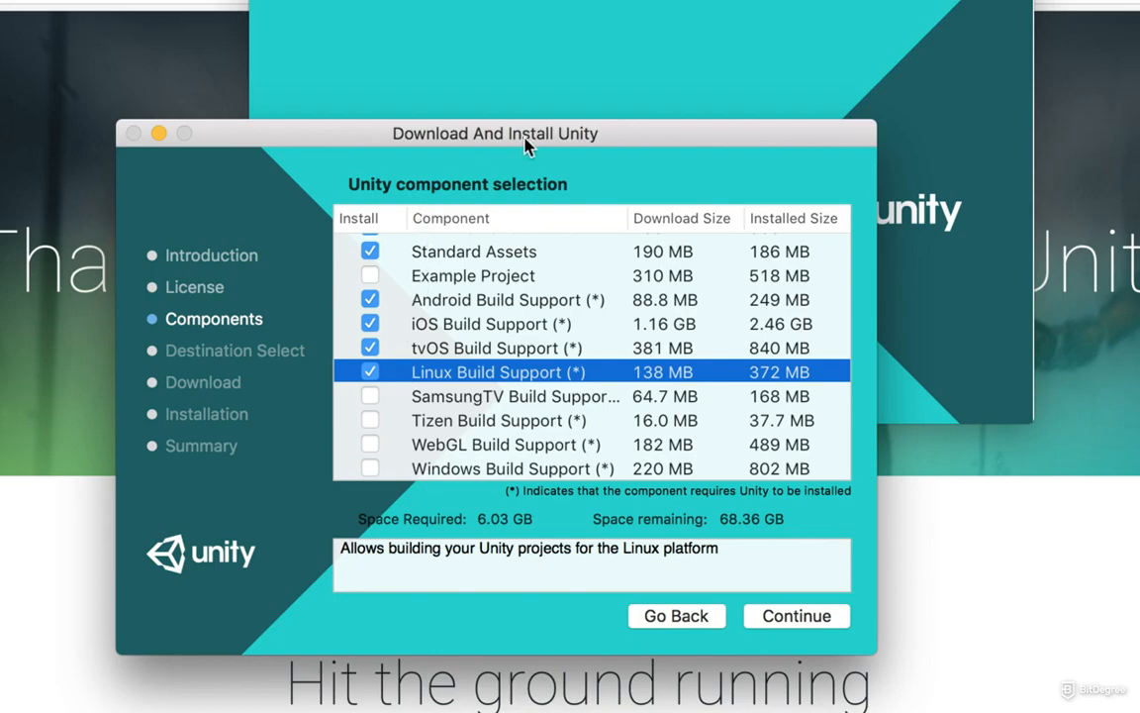
mouse_move(414, 408)
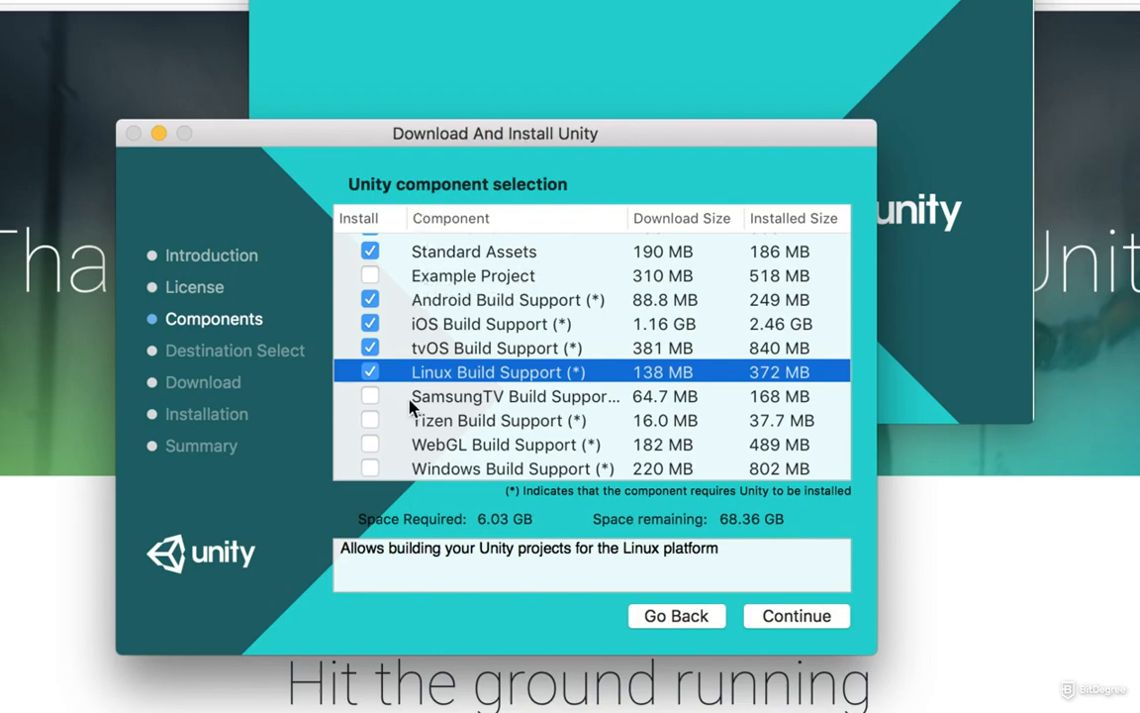
mouse_move(414, 408)
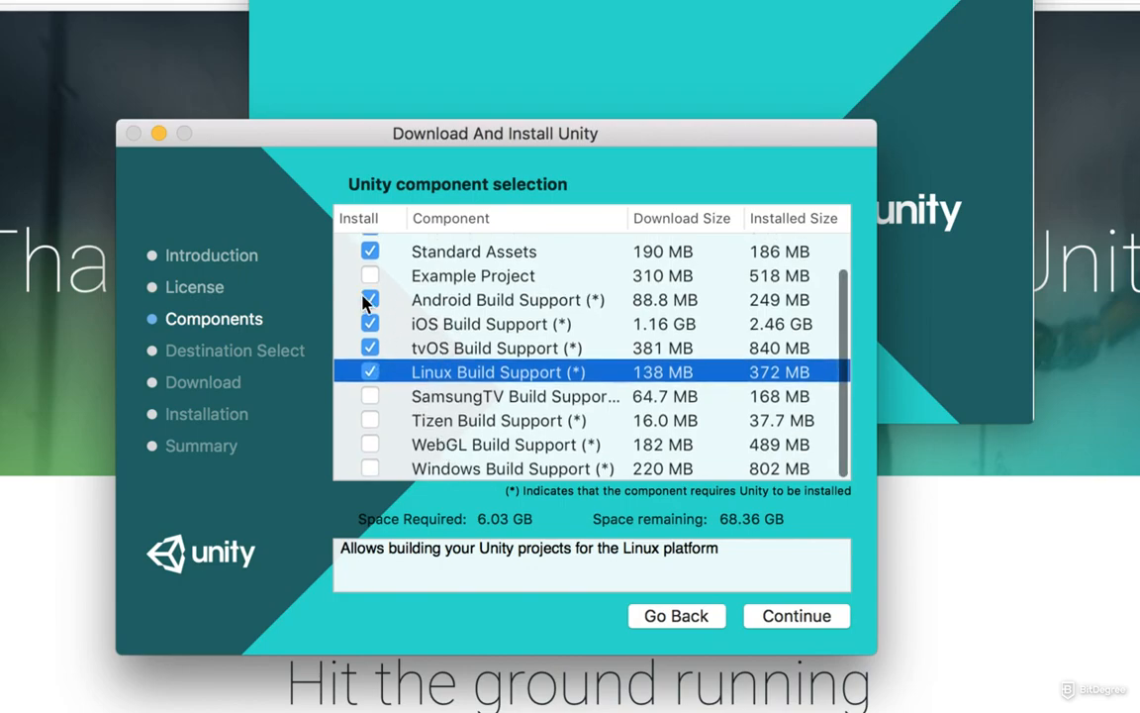
click(371, 299)
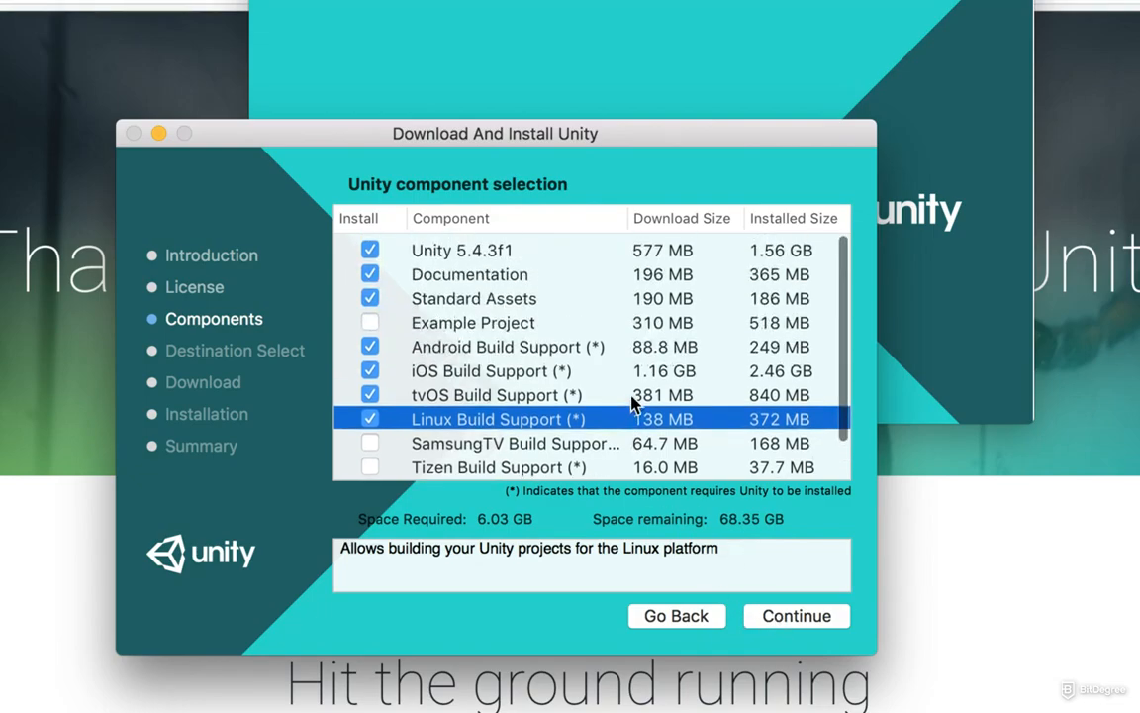
scroll(down, 3)
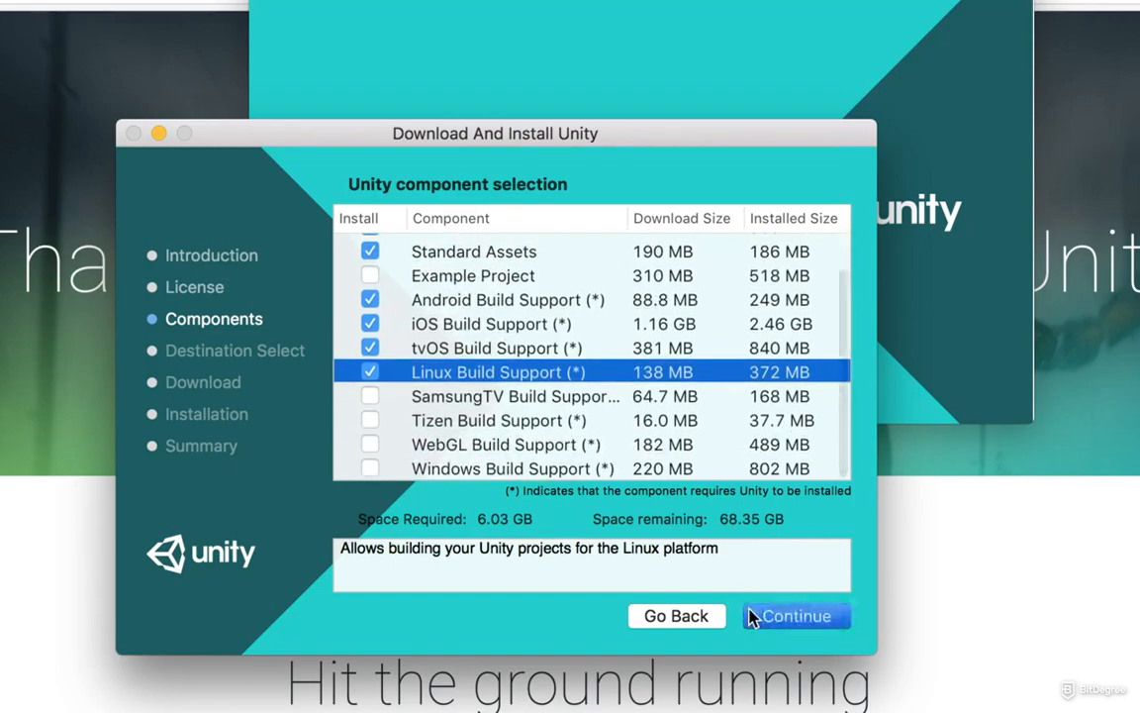
Continue from component selection and authorize the install with the admin password.
click(796, 614)
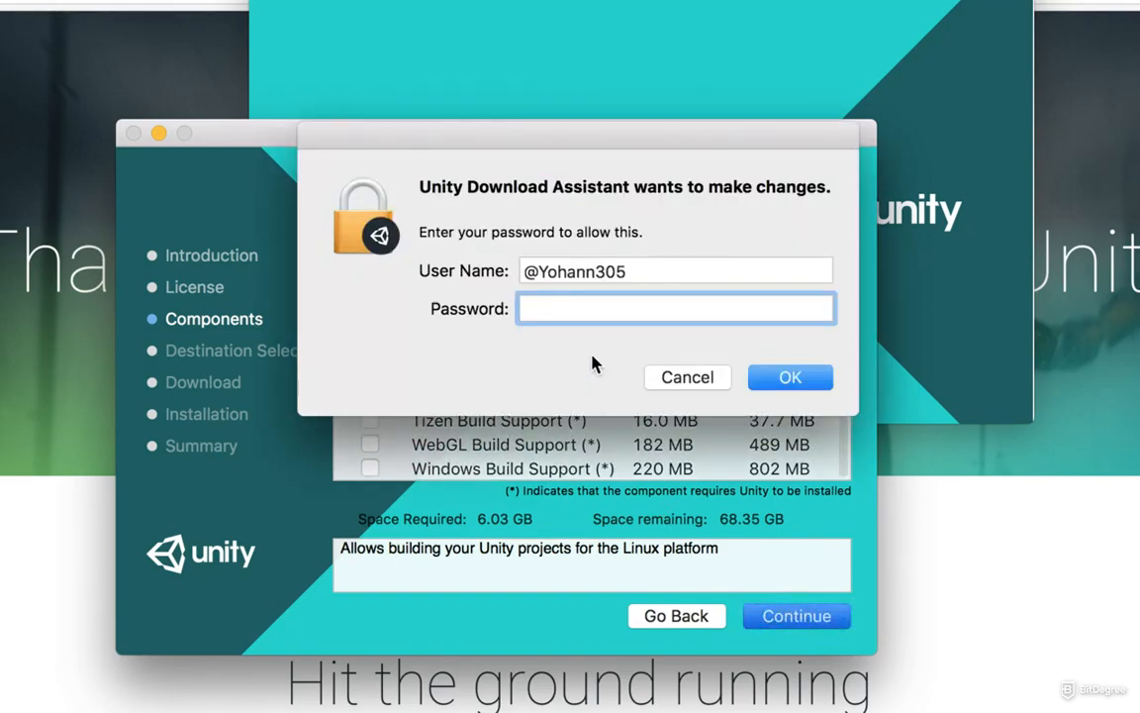
text(password)
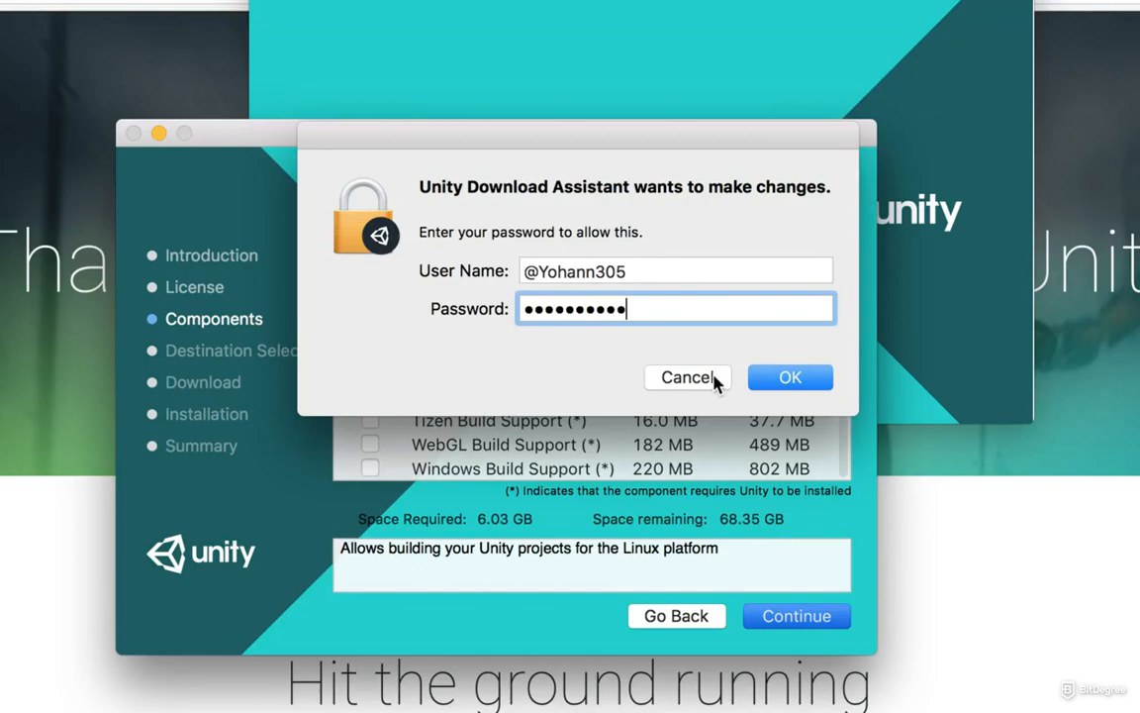
click(790, 376)
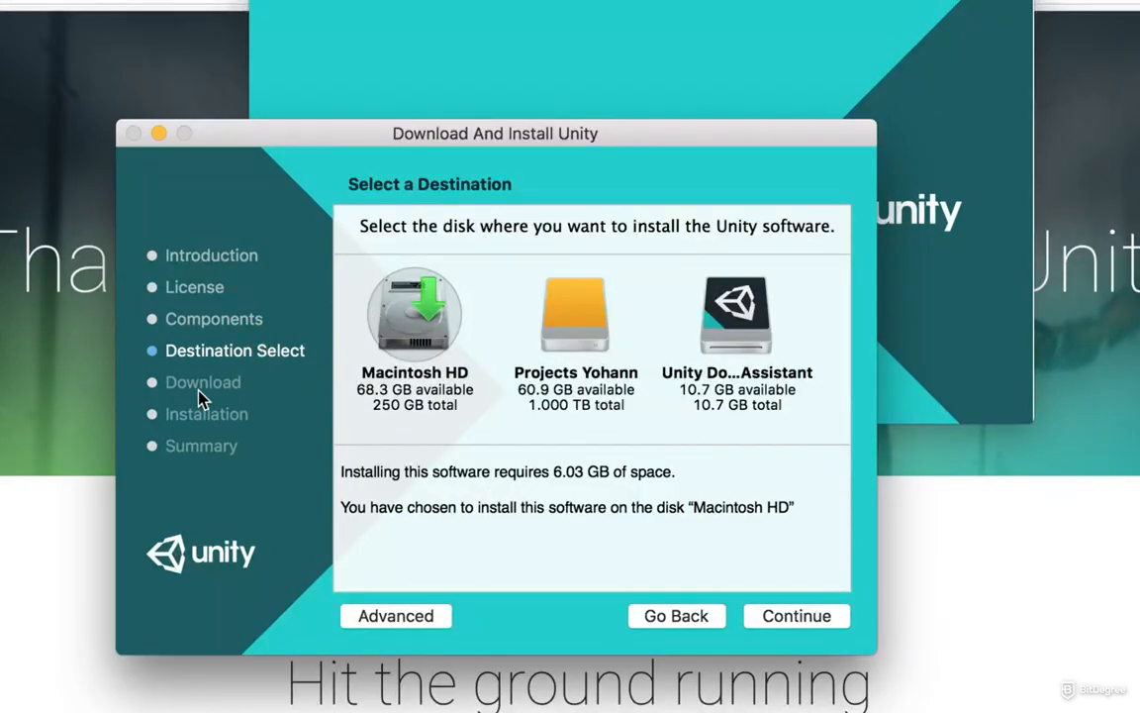
mouse_move(202, 426)
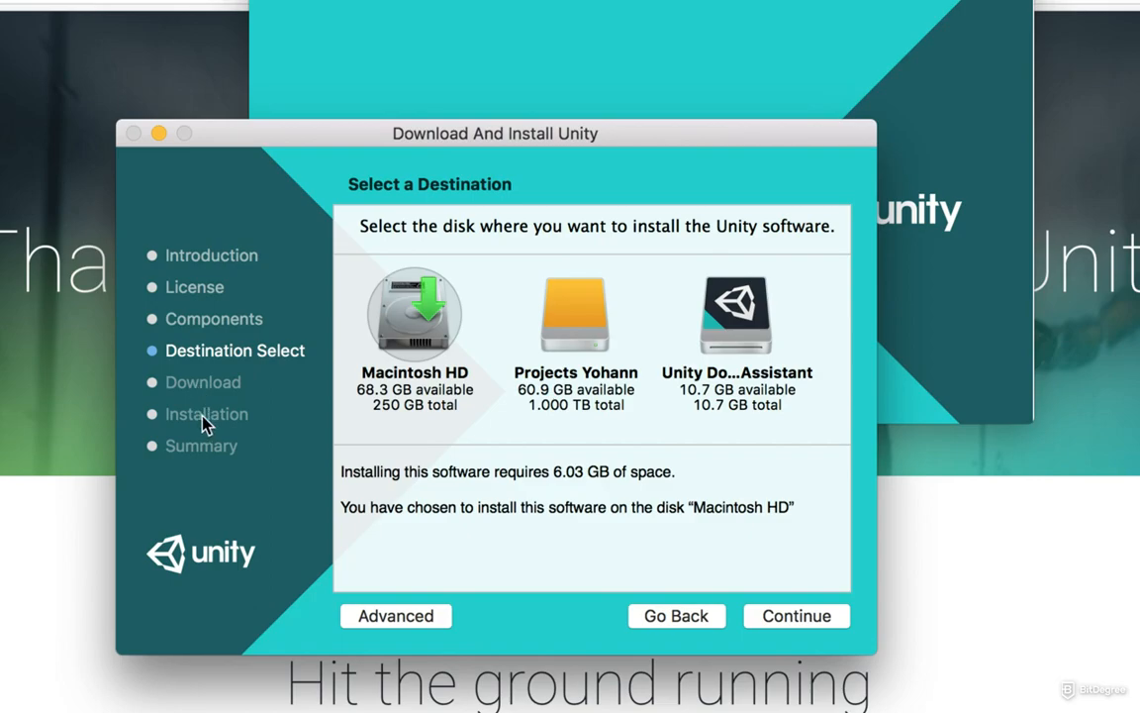
mouse_move(665, 652)
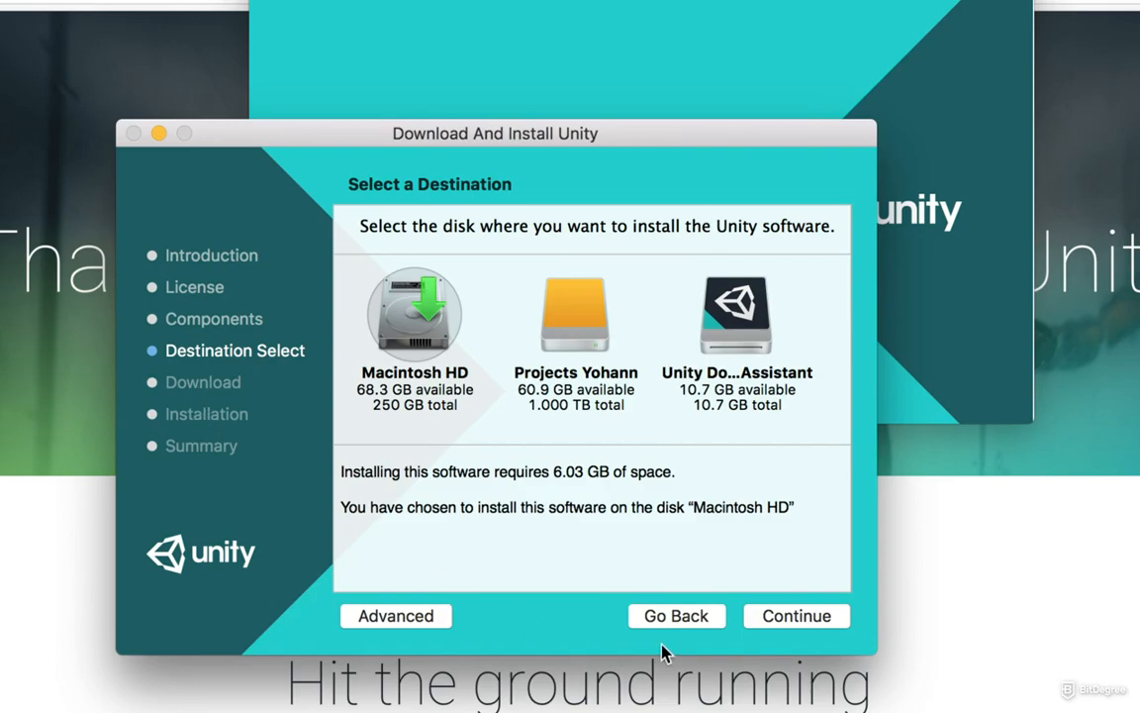
mouse_move(665, 633)
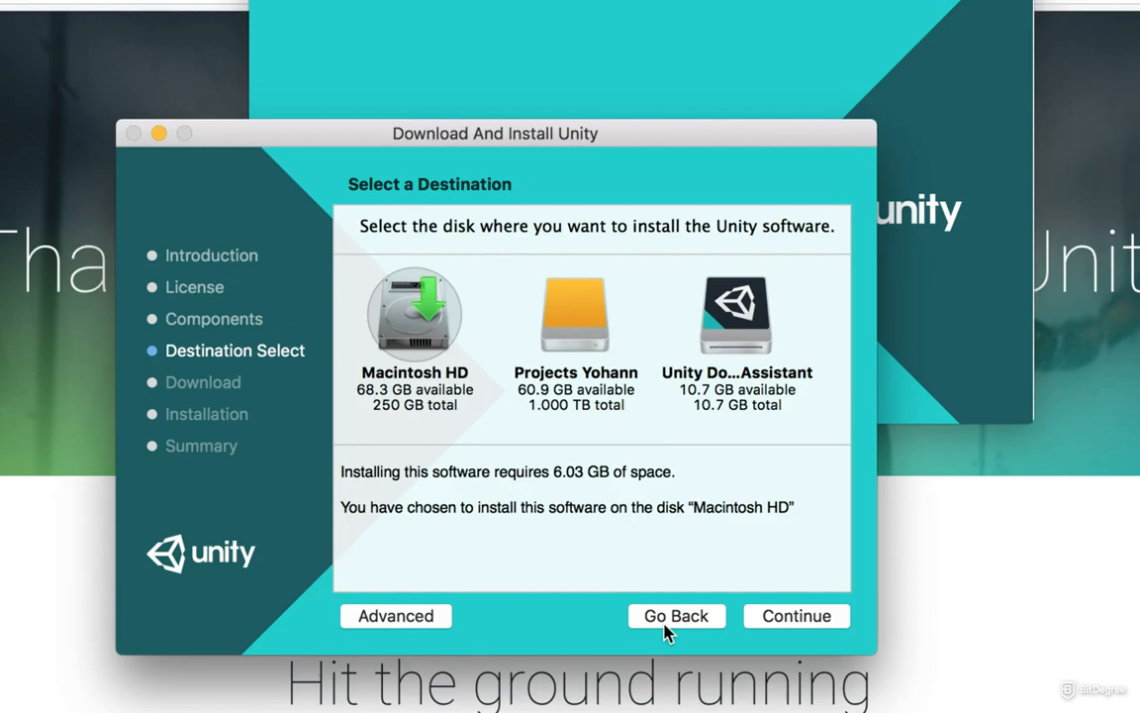
Go back from the destination step and start a Spotlight search for 'Unity'.
click(678, 614)
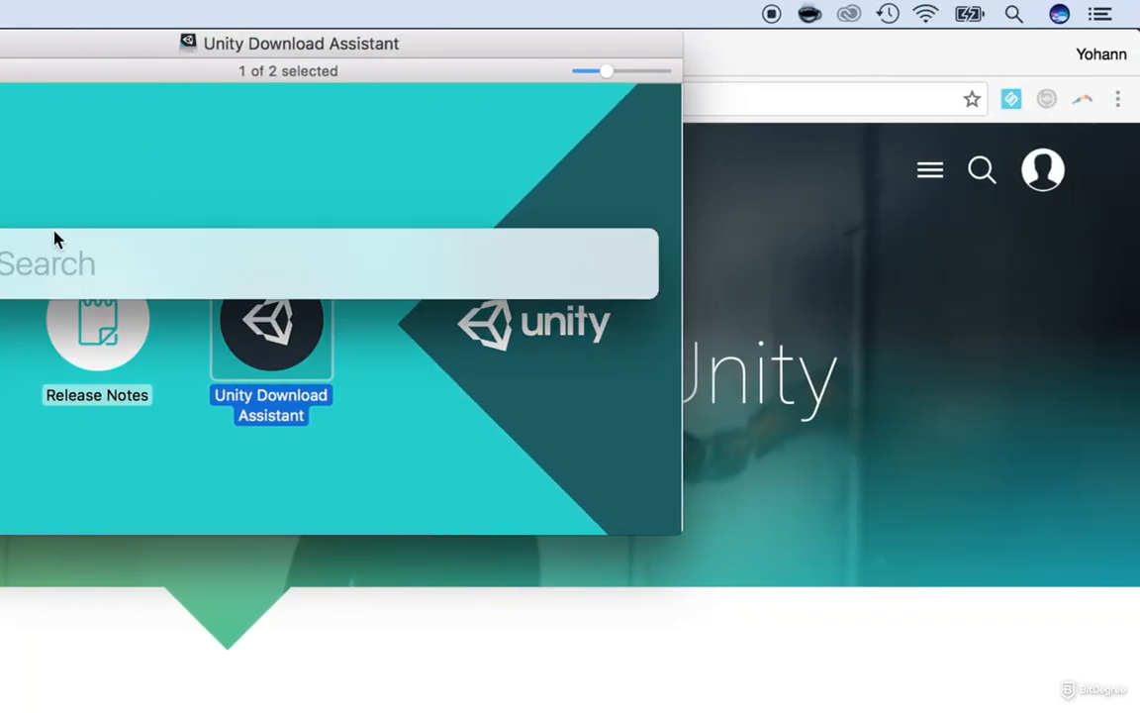
text(Unity)
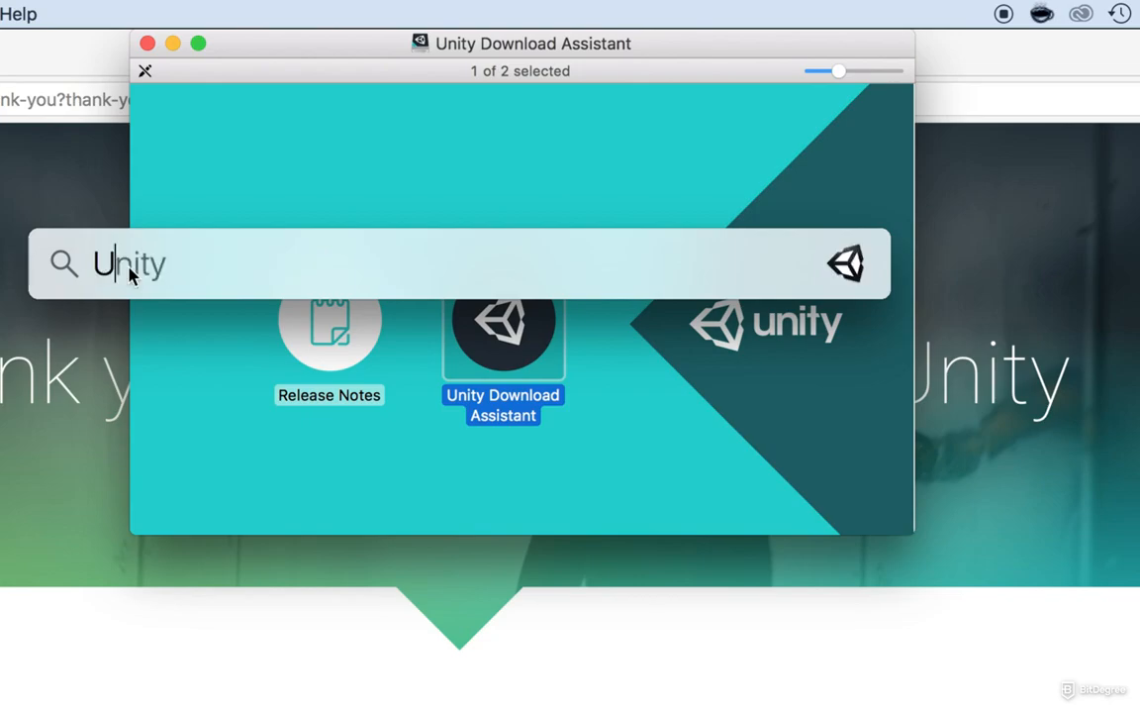